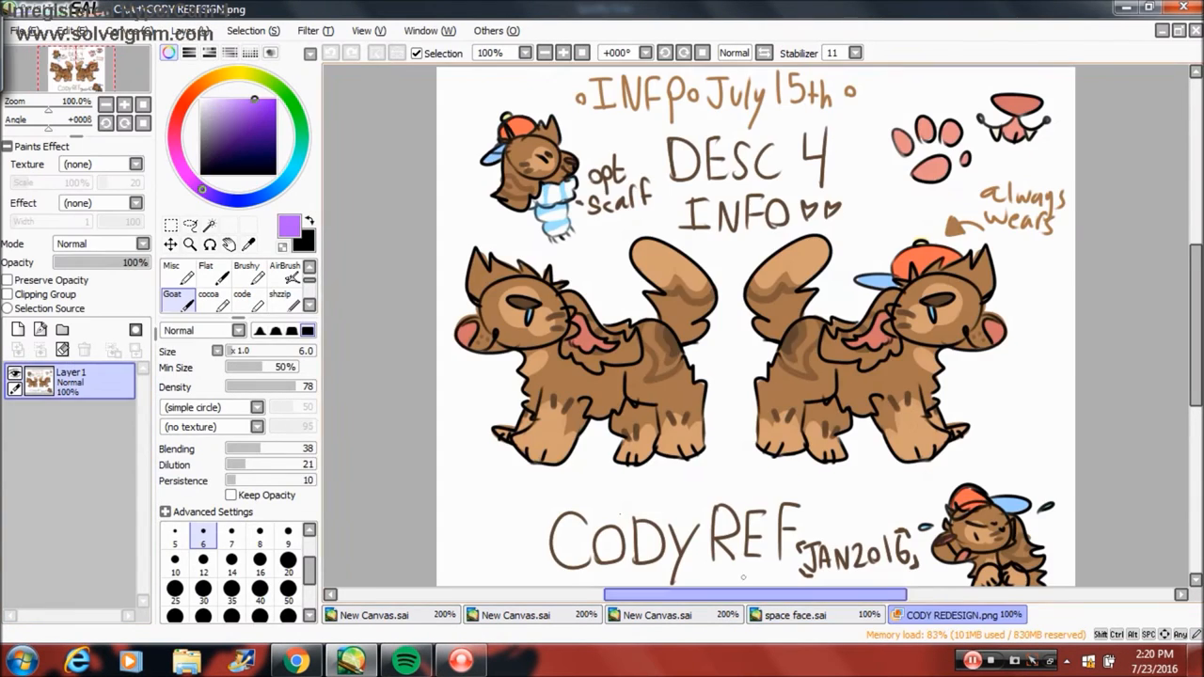
- Paint the brown base fill and darker fur markings, checking against the Cody reference sheet
click(809, 613)
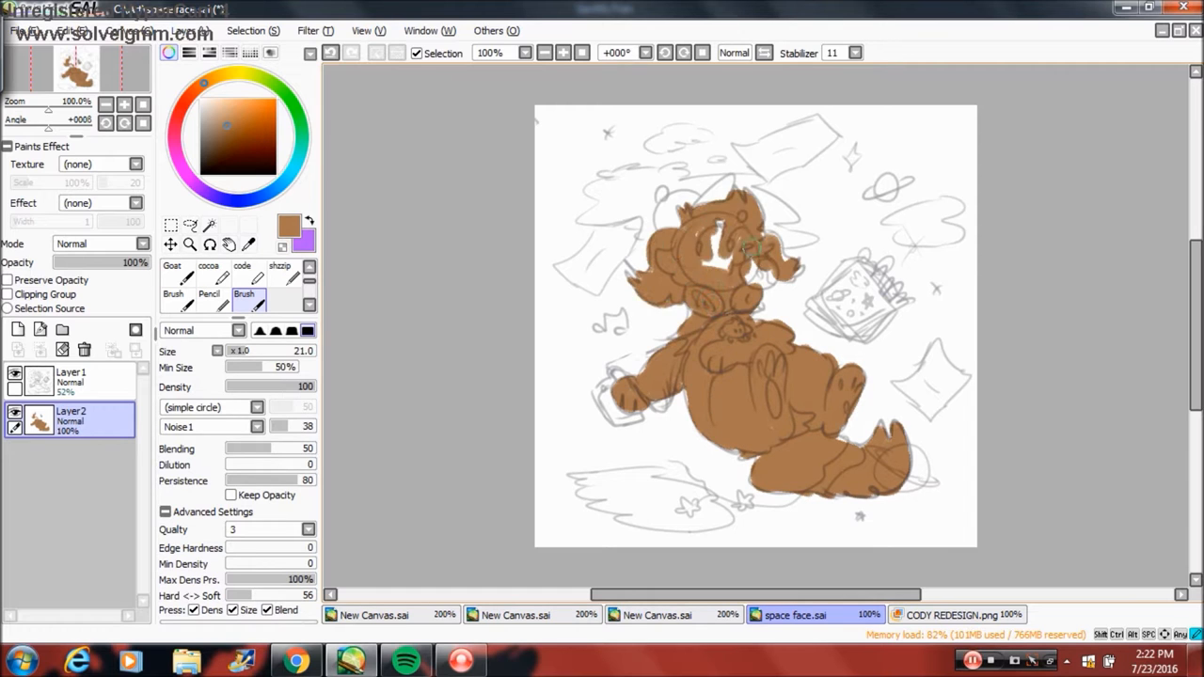
click(974, 613)
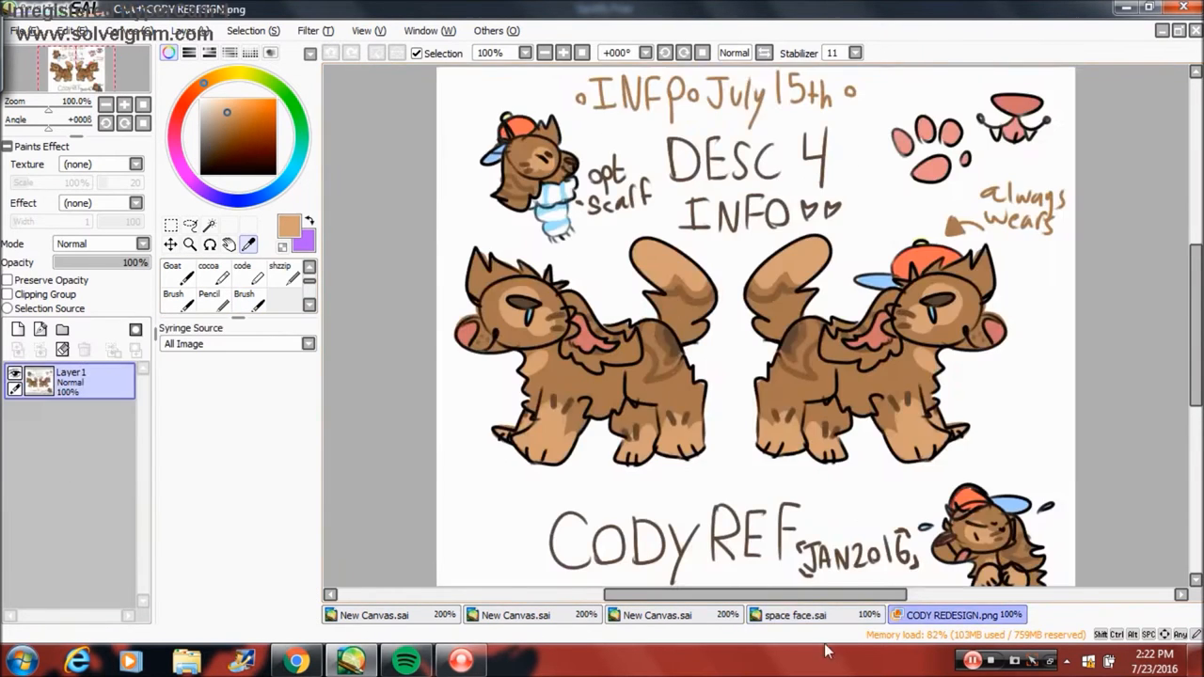
click(805, 613)
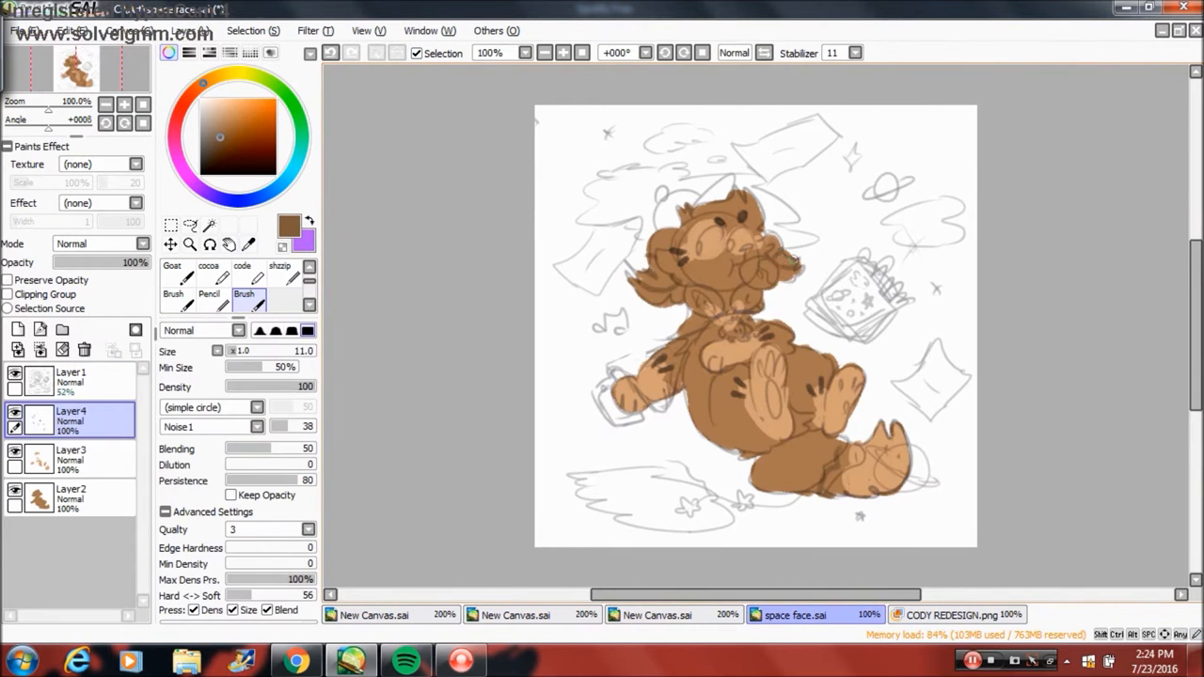
click(960, 613)
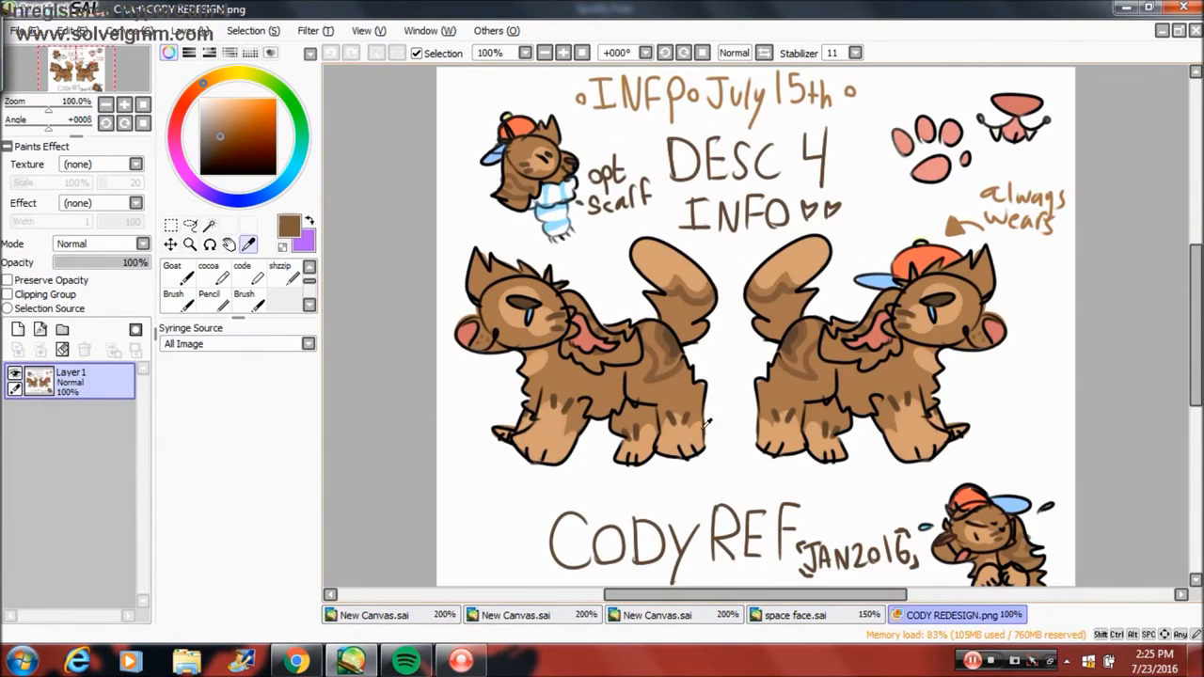
- Paint the purple-to-orange gradient backdrop and warm Overlay highlights on the cat's fur
click(802, 613)
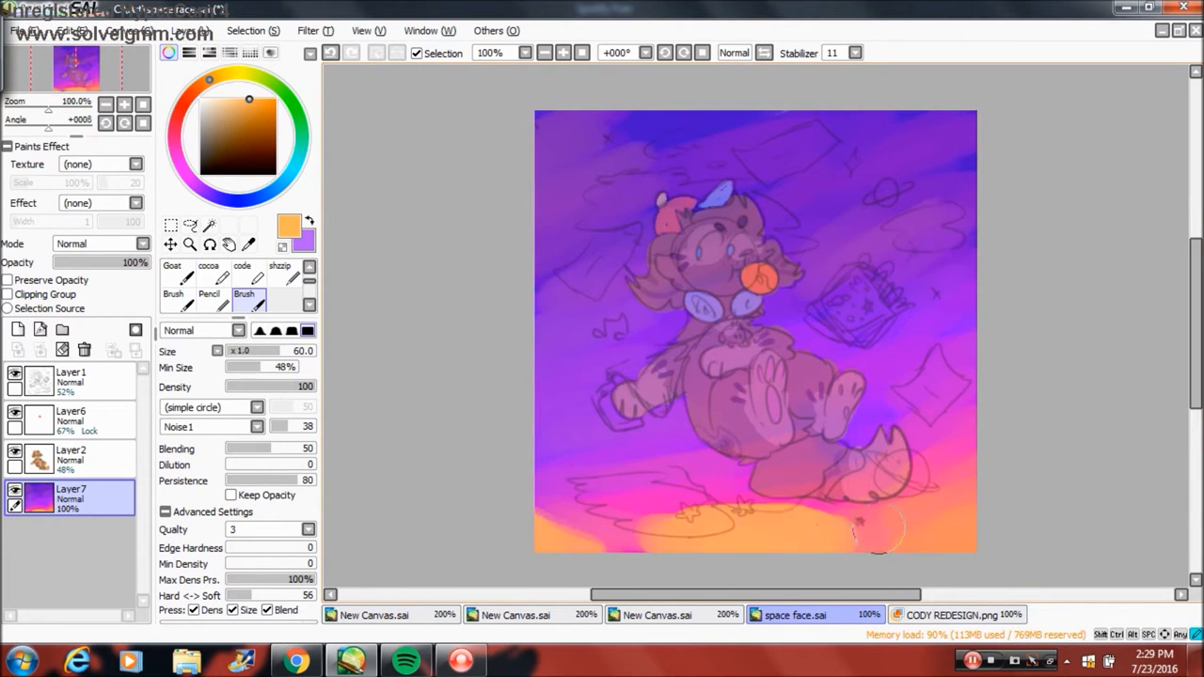
click(17, 328)
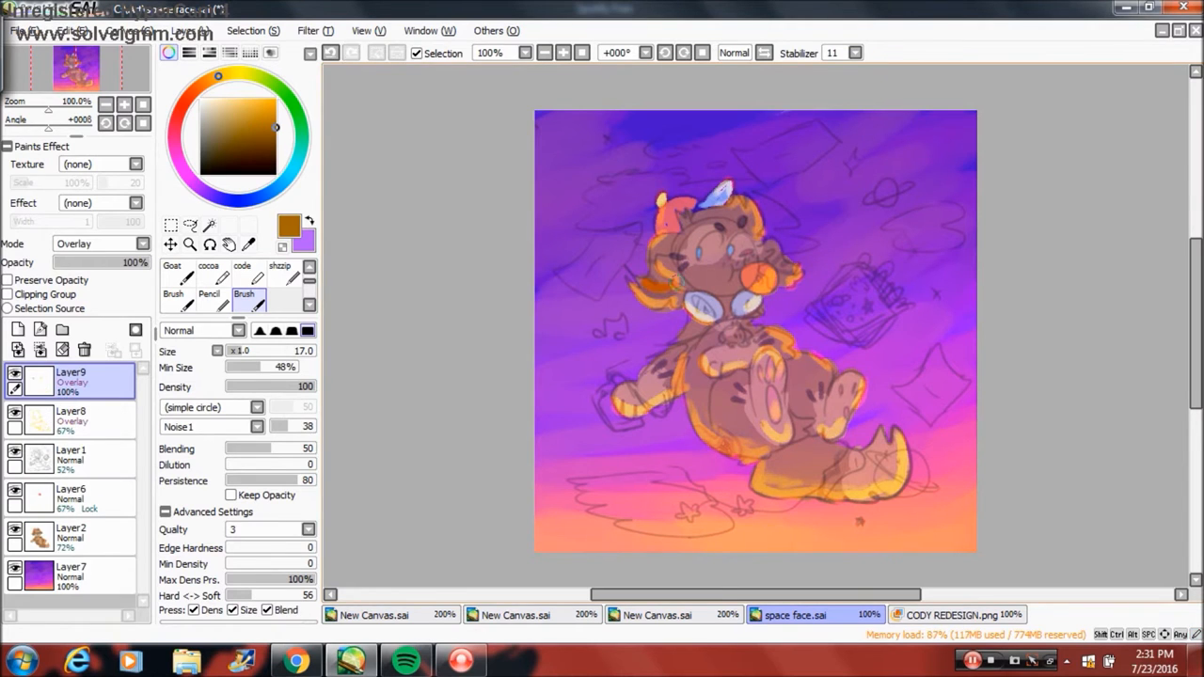
- Paint white clouds, floating papers, a small planet and pink specks on new layers
click(17, 348)
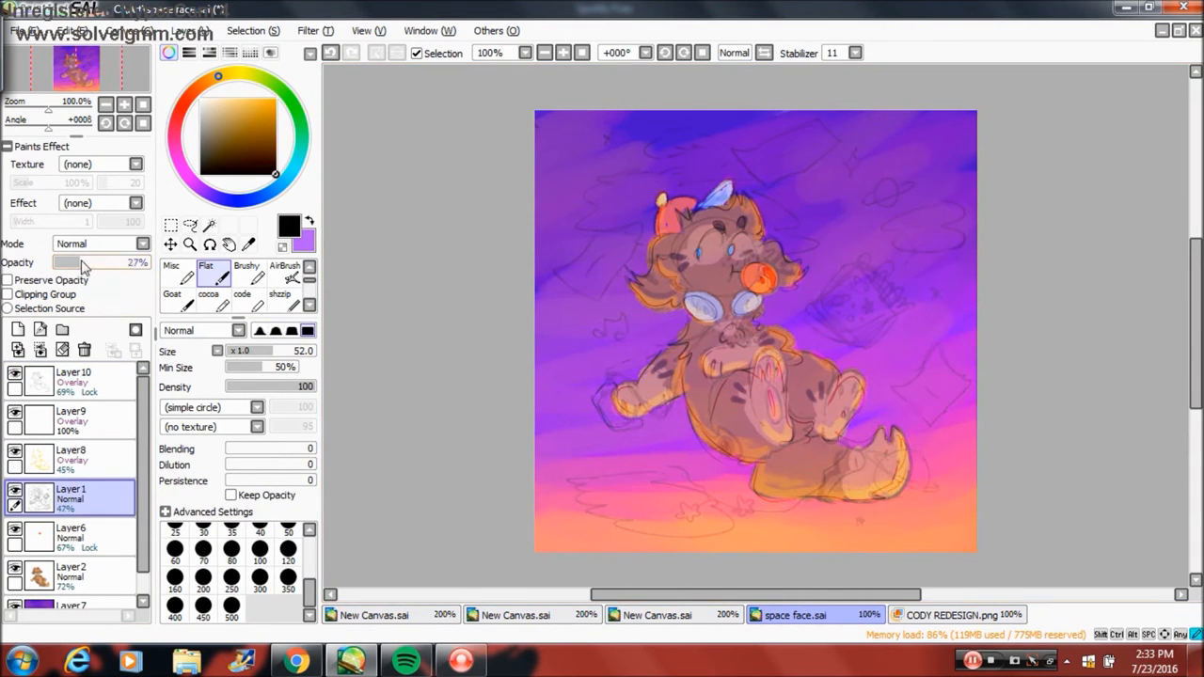
click(72, 376)
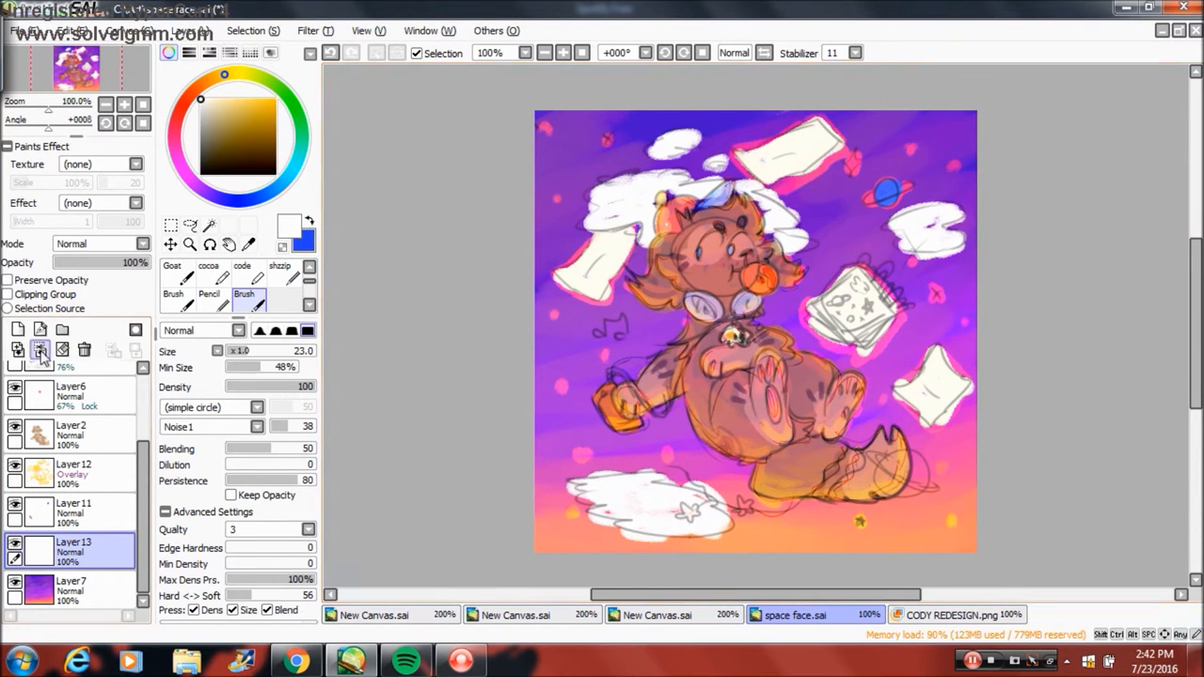
- Scatter sparkles and swirls with Eraser and Brush, then tint the scene purple with a Luminosity layer
click(293, 279)
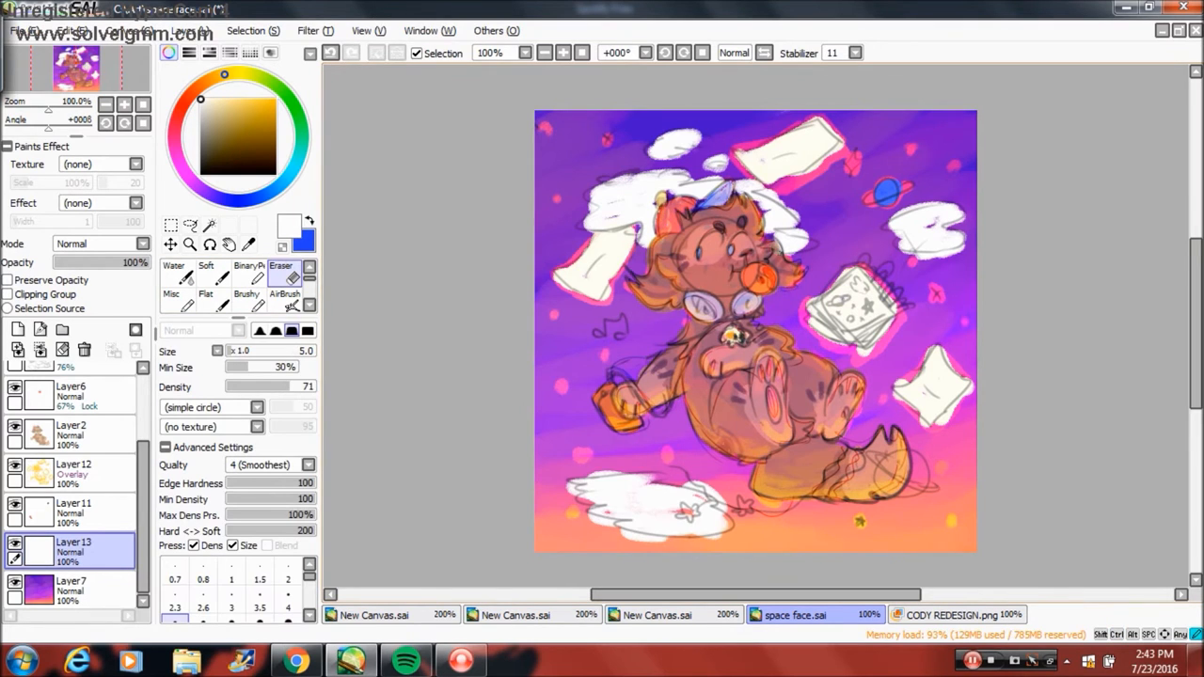
click(97, 244)
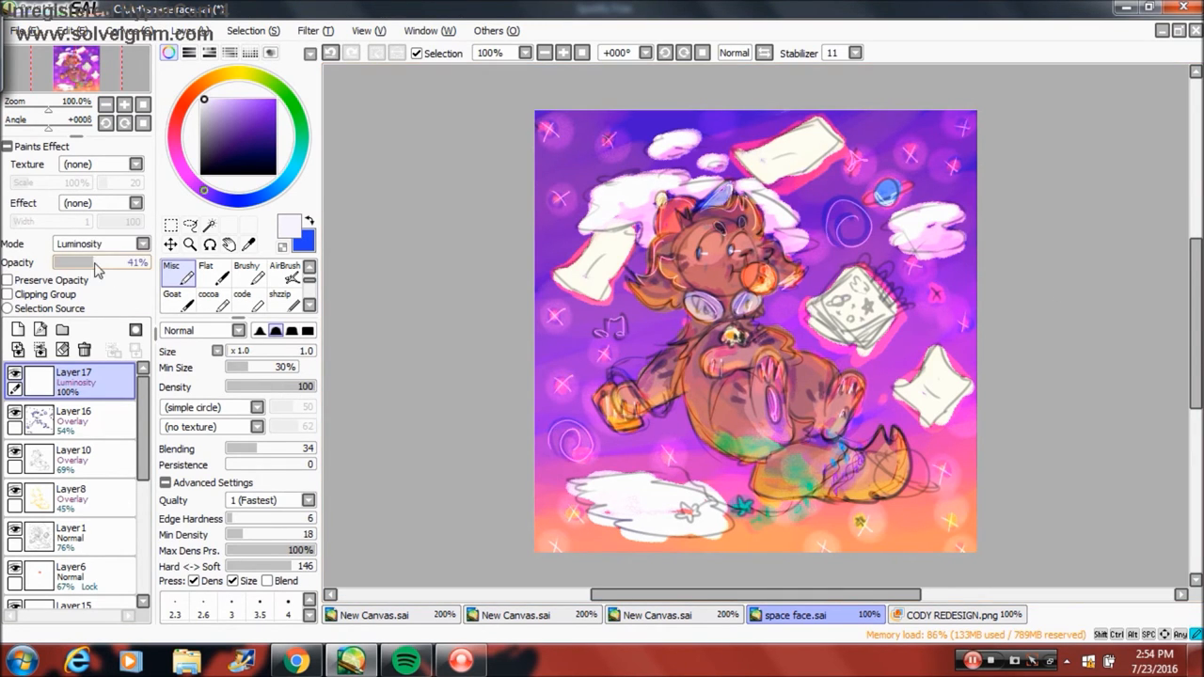
- Reposition a layer, then doodle hearts and flowers on the papers and a starry notebook cover
click(252, 30)
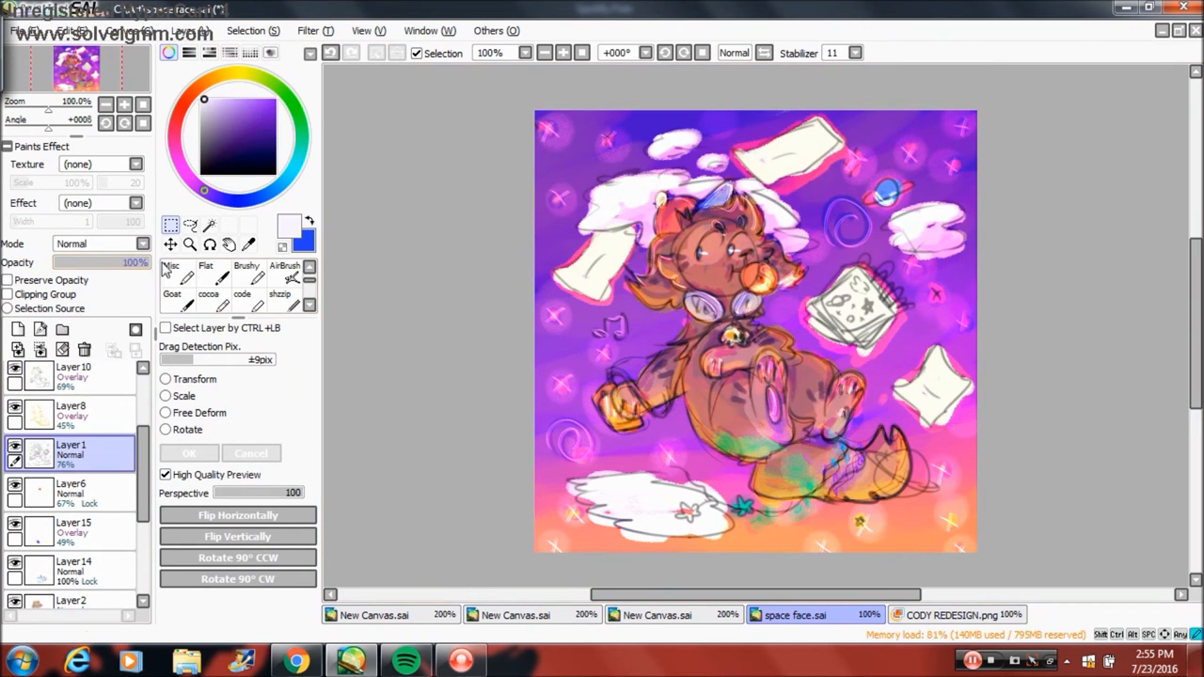
click(282, 277)
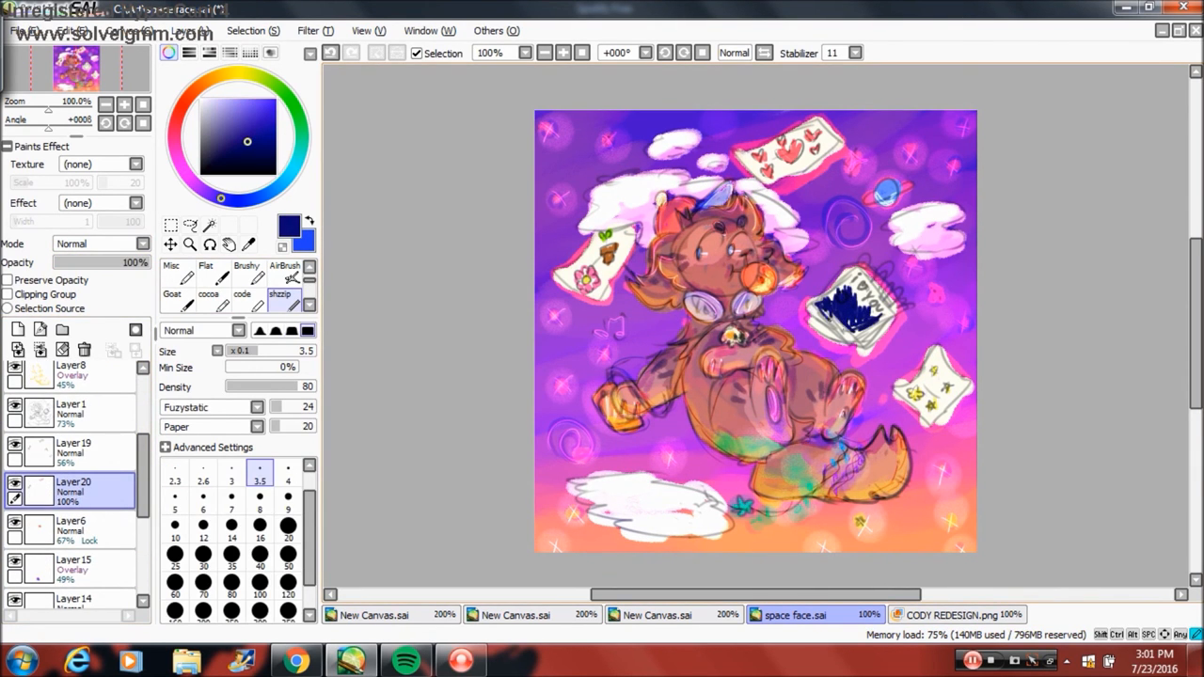
- Create Layer21 at the top of the stack and set its blending mode to Overlay
click(243, 73)
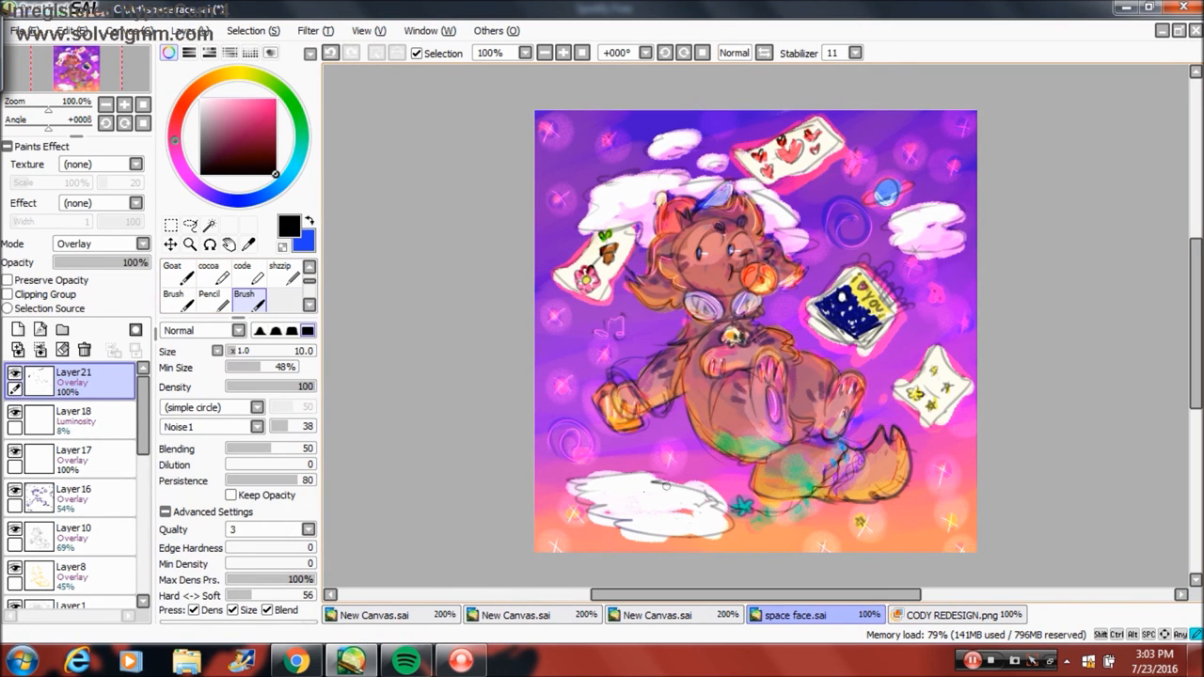
click(102, 244)
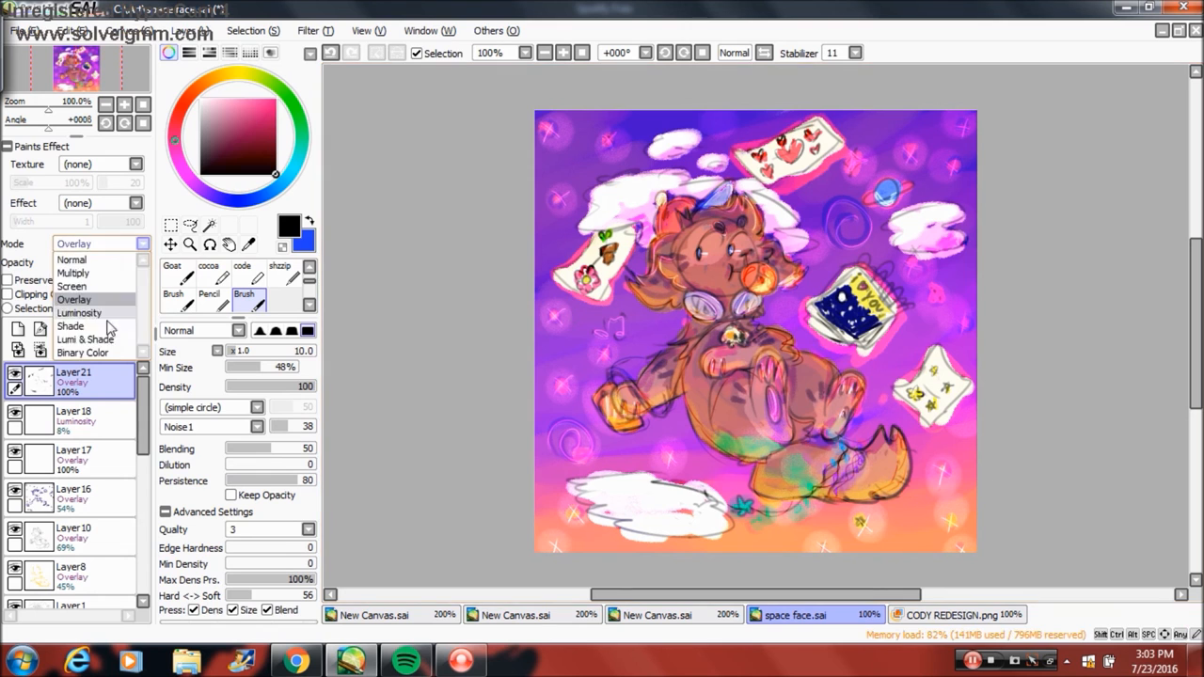